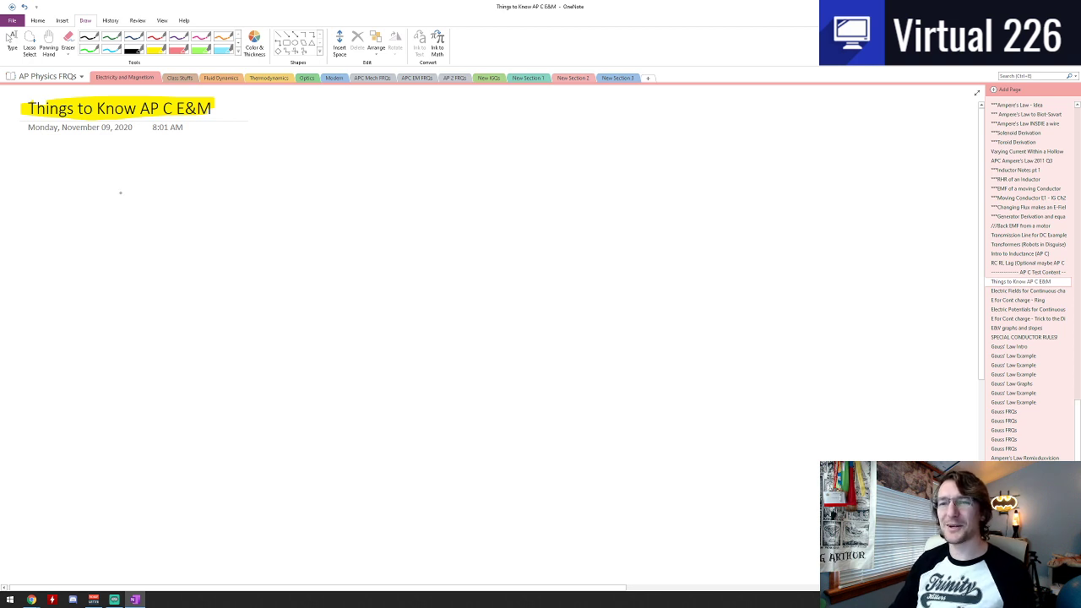
{"action": "mouse_move", "coordinate": [127, 209]}
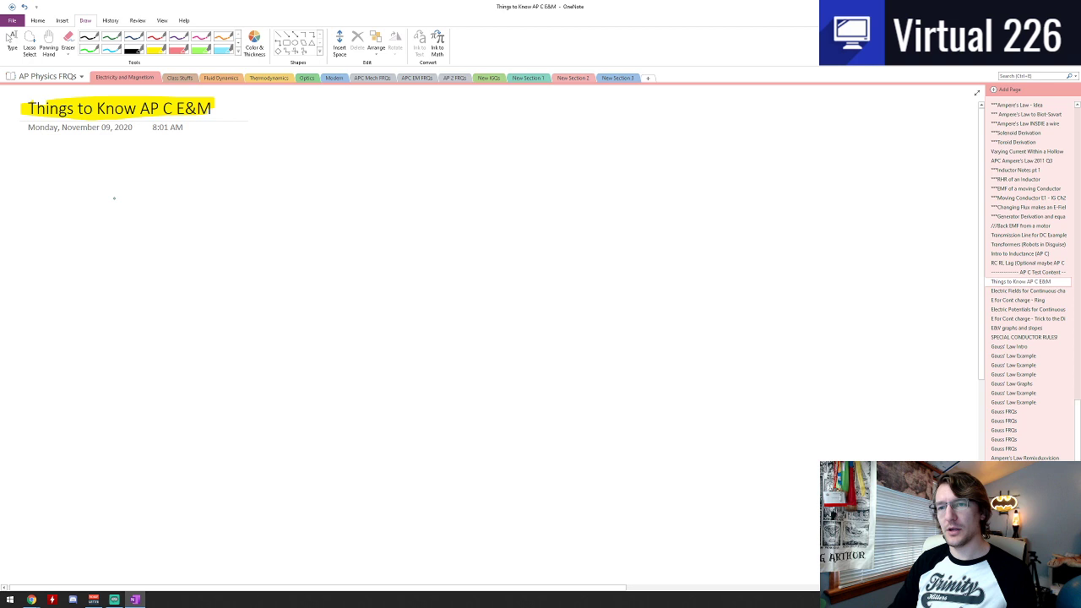
Ink a green Σ, an arrow, and an ∫ sign showing the summation becoming an integral
{"action": "left_click_drag", "start_coordinate": [118, 195], "coordinate": [104, 245]}
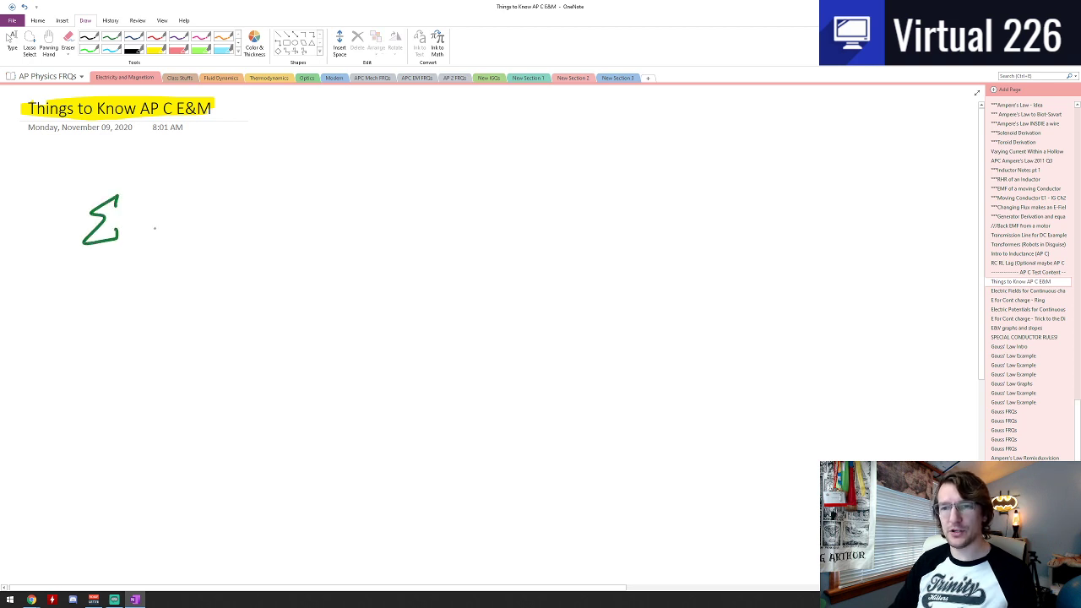
{"action": "left_click_drag", "start_coordinate": [135, 223], "coordinate": [189, 219]}
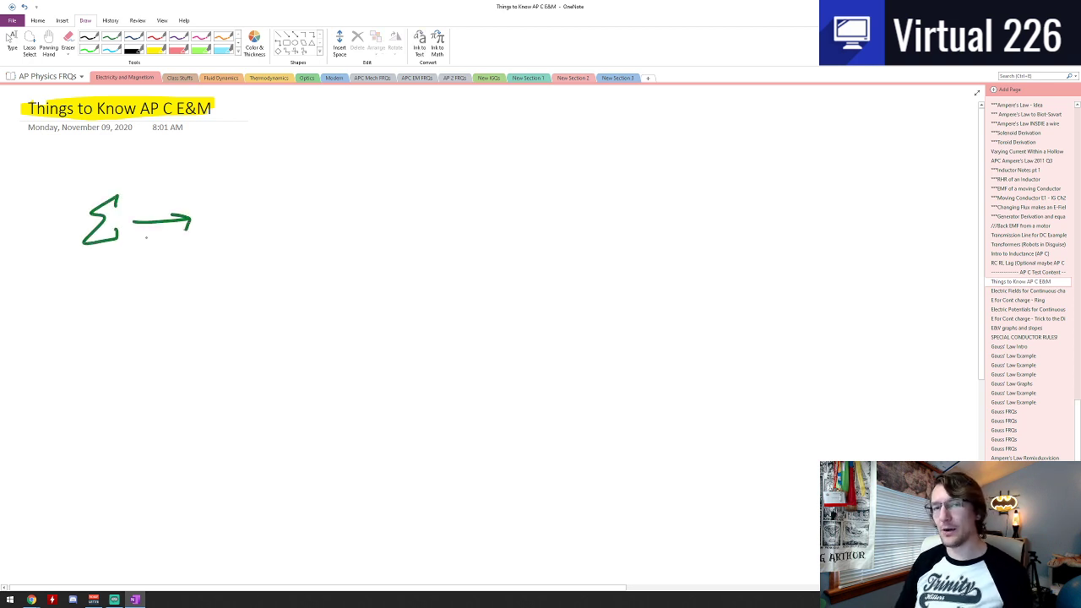
{"action": "left_click_drag", "start_coordinate": [240, 177], "coordinate": [240, 262]}
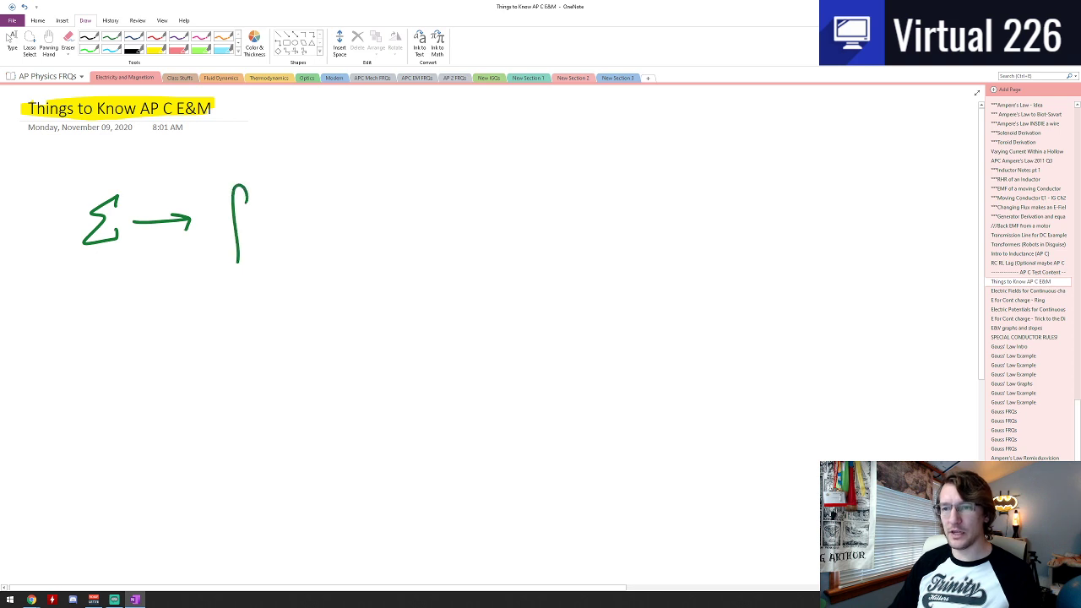
Add a red arrow with the underlined label 'fancy additions', then write dE after the integral
{"action": "left_click_drag", "start_coordinate": [132, 334], "coordinate": [211, 284]}
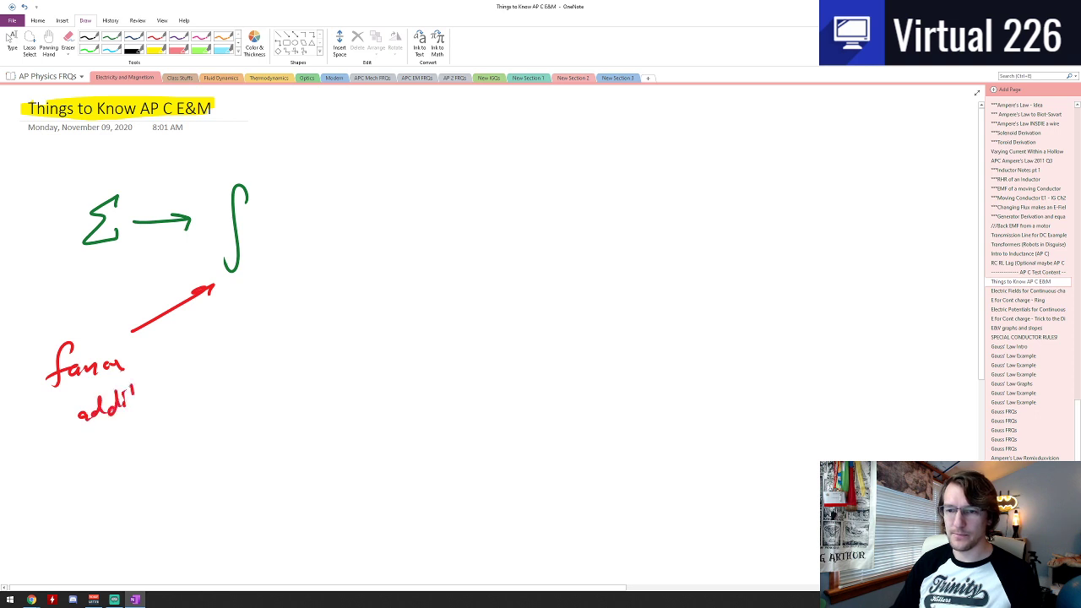
{"action": "left_click_drag", "start_coordinate": [127, 397], "coordinate": [190, 431]}
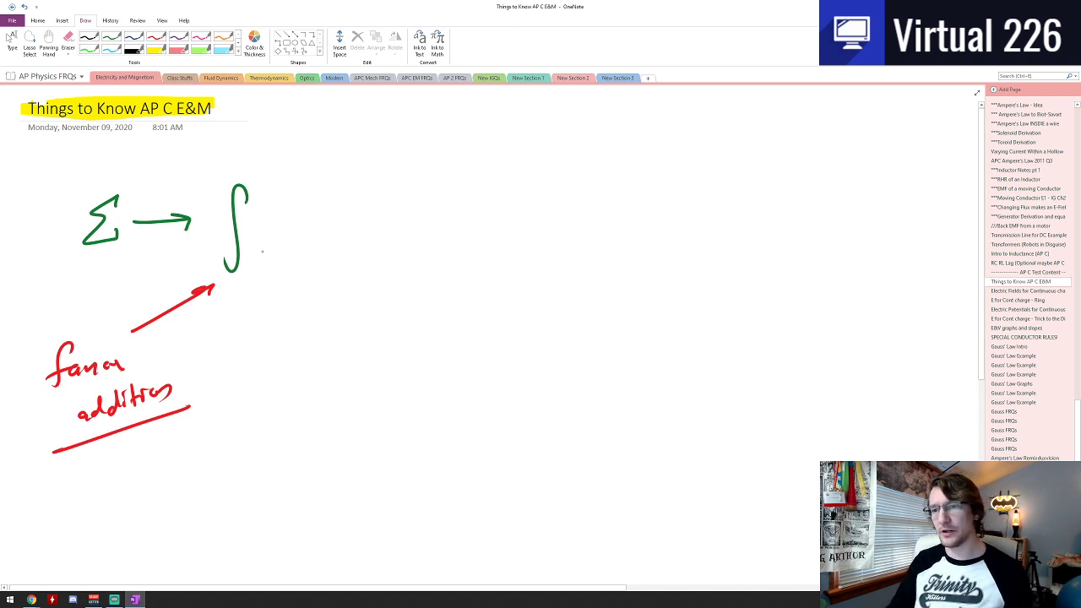
{"action": "left_click_drag", "start_coordinate": [267, 239], "coordinate": [296, 211]}
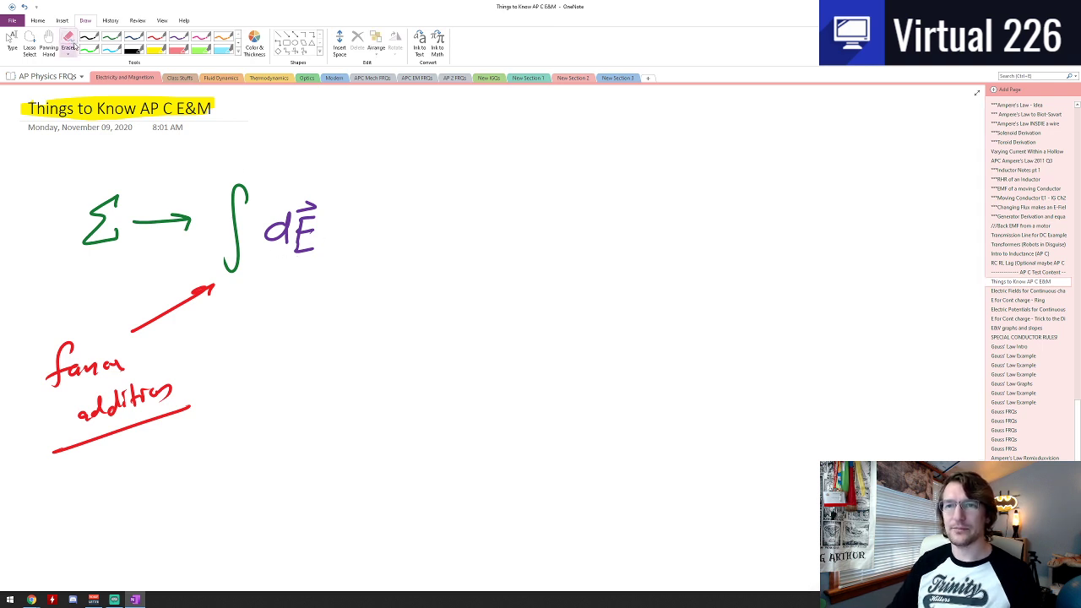
Arrow from dE to a pink ∫dq marked 'bad idea', and sketch boxed positive charges below
{"action": "left_click_drag", "start_coordinate": [345, 234], "coordinate": [392, 235]}
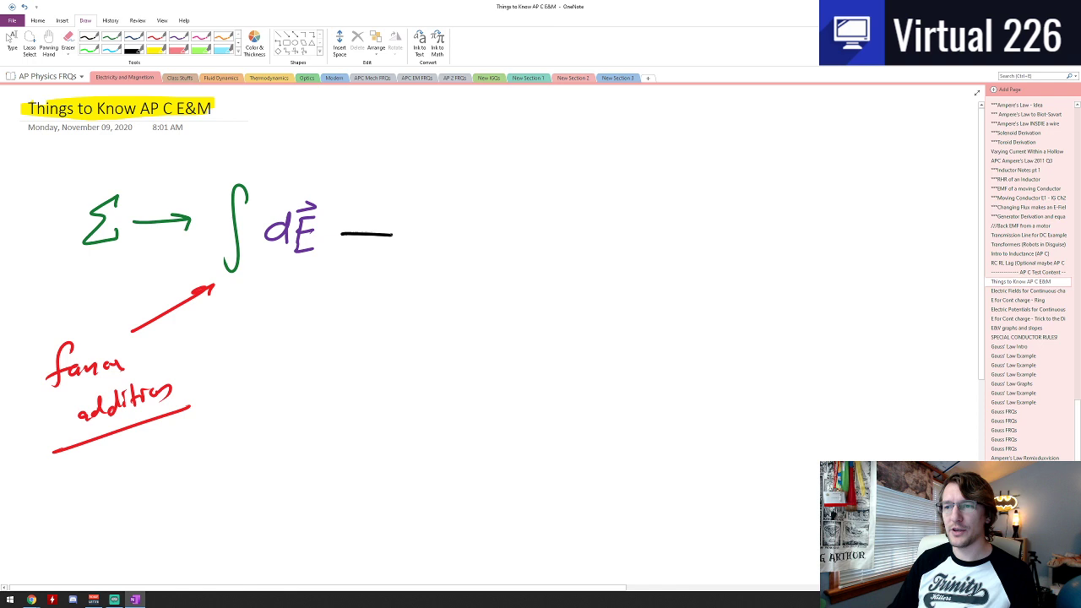
{"action": "left_click_drag", "start_coordinate": [346, 235], "coordinate": [397, 235]}
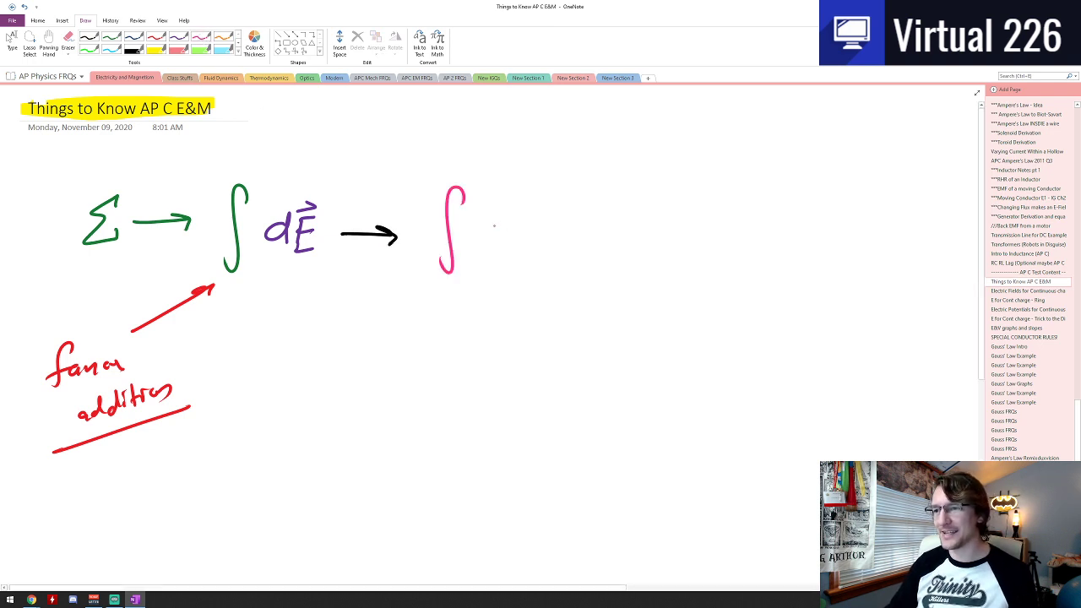
{"action": "left_click_drag", "start_coordinate": [490, 211], "coordinate": [524, 245]}
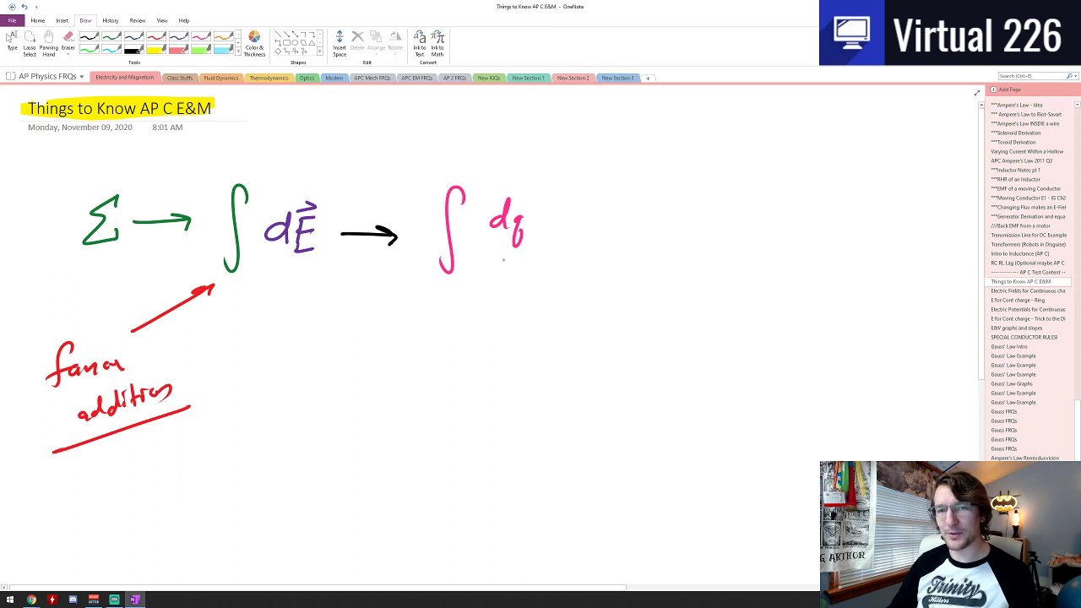
{"action": "left_click_drag", "start_coordinate": [541, 200], "coordinate": [555, 169]}
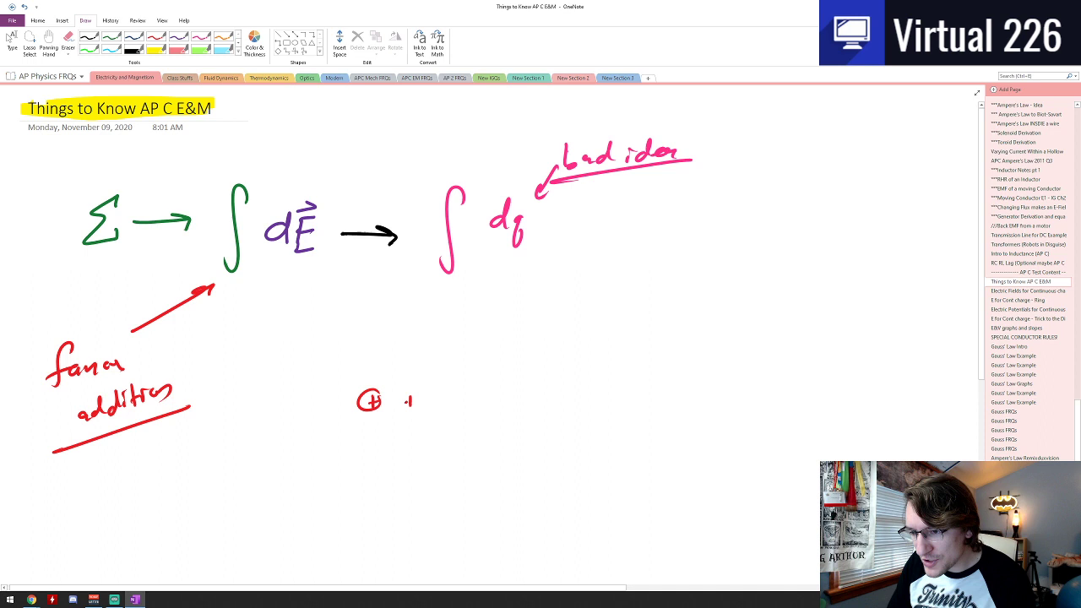
{"action": "left_click_drag", "start_coordinate": [397, 402], "coordinate": [465, 402]}
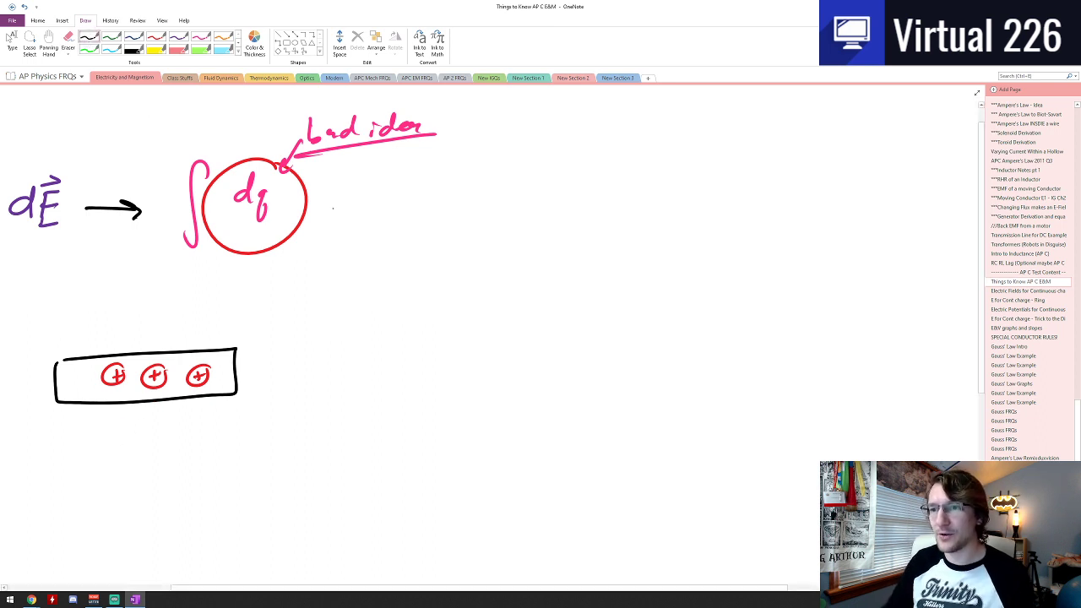
Draw an arrow to a new integral over 'distances or angles'
{"action": "left_click_drag", "start_coordinate": [317, 209], "coordinate": [385, 209]}
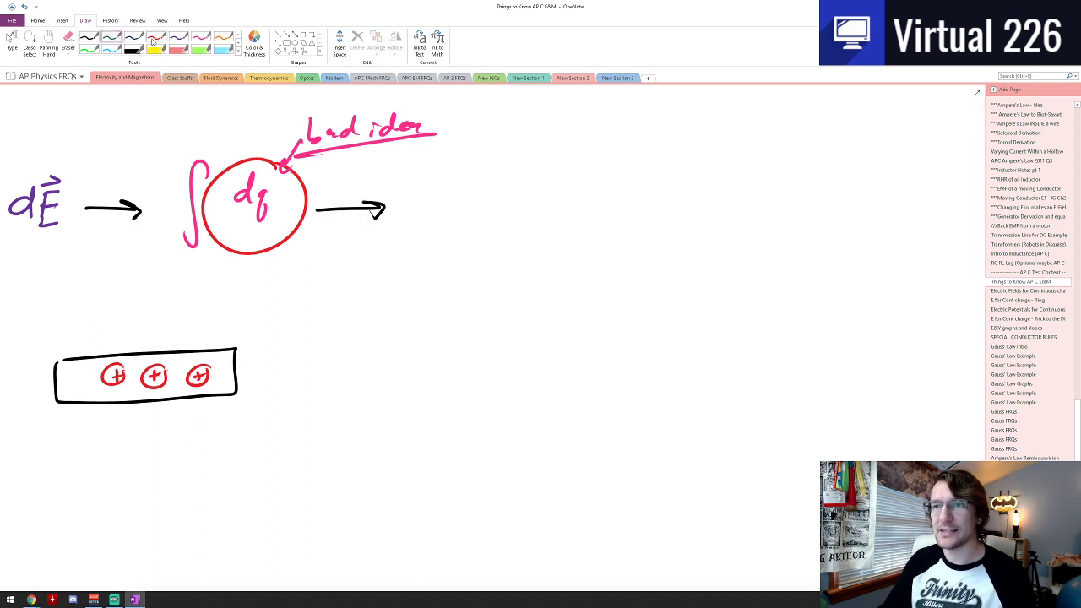
{"action": "left_click_drag", "start_coordinate": [462, 160], "coordinate": [449, 270]}
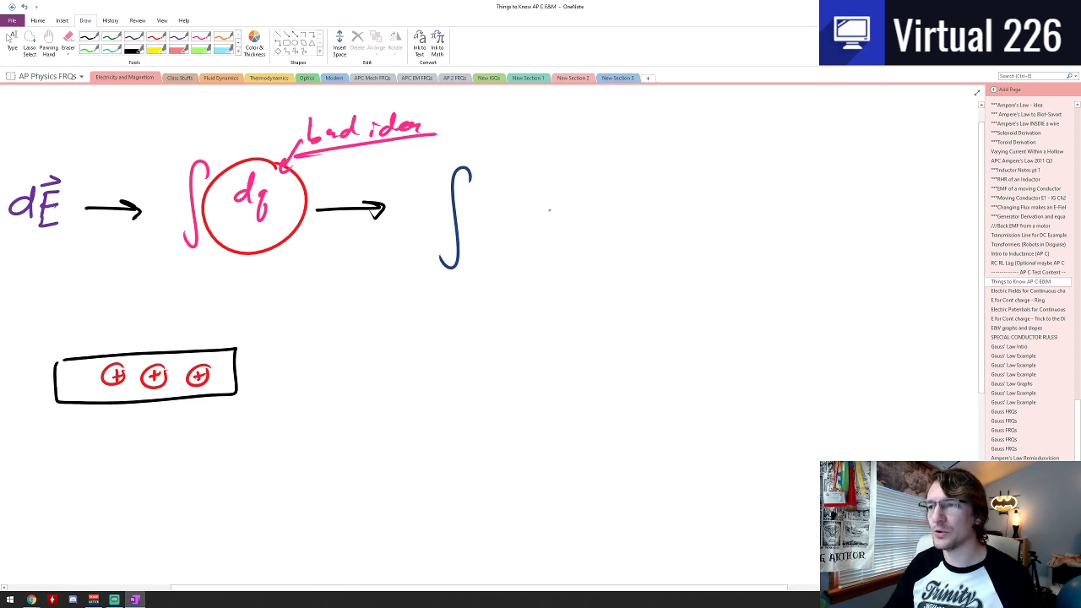
{"action": "left_click_drag", "start_coordinate": [503, 211], "coordinate": [541, 202]}
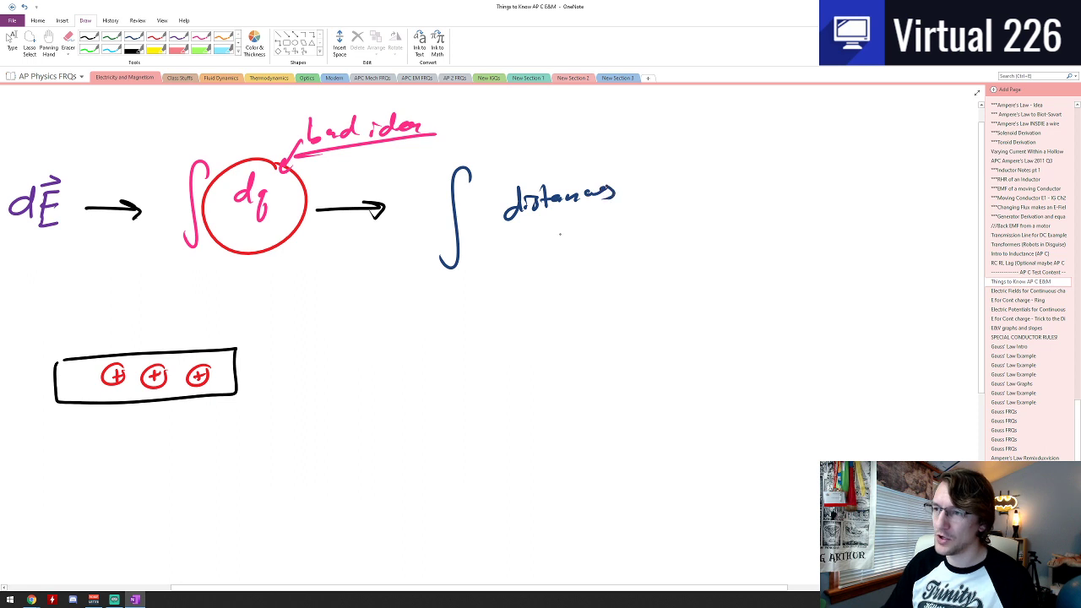
{"action": "left_click_drag", "start_coordinate": [549, 220], "coordinate": [574, 270]}
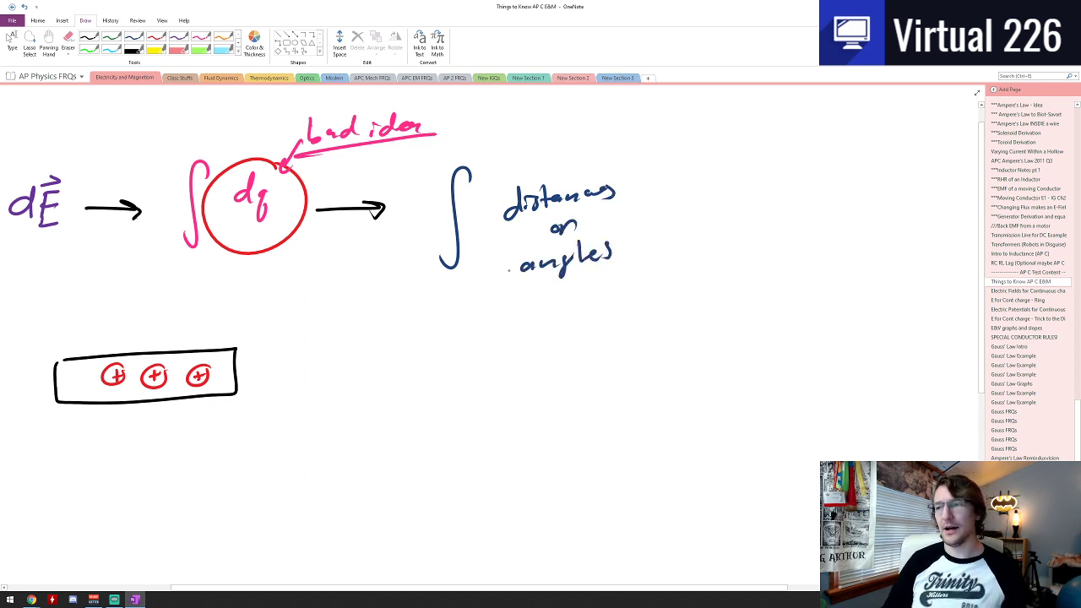
Circle dq in blue and connect the charged rod sketch up to the angles integral
{"action": "left_click_drag", "start_coordinate": [228, 169], "coordinate": [279, 237]}
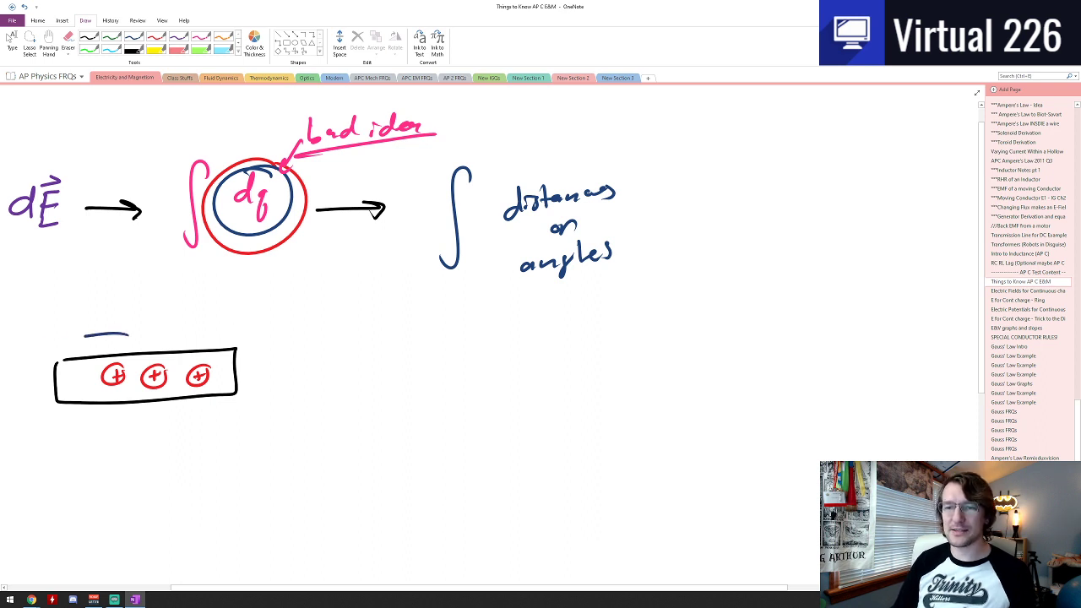
{"action": "left_click_drag", "start_coordinate": [51, 414], "coordinate": [271, 338]}
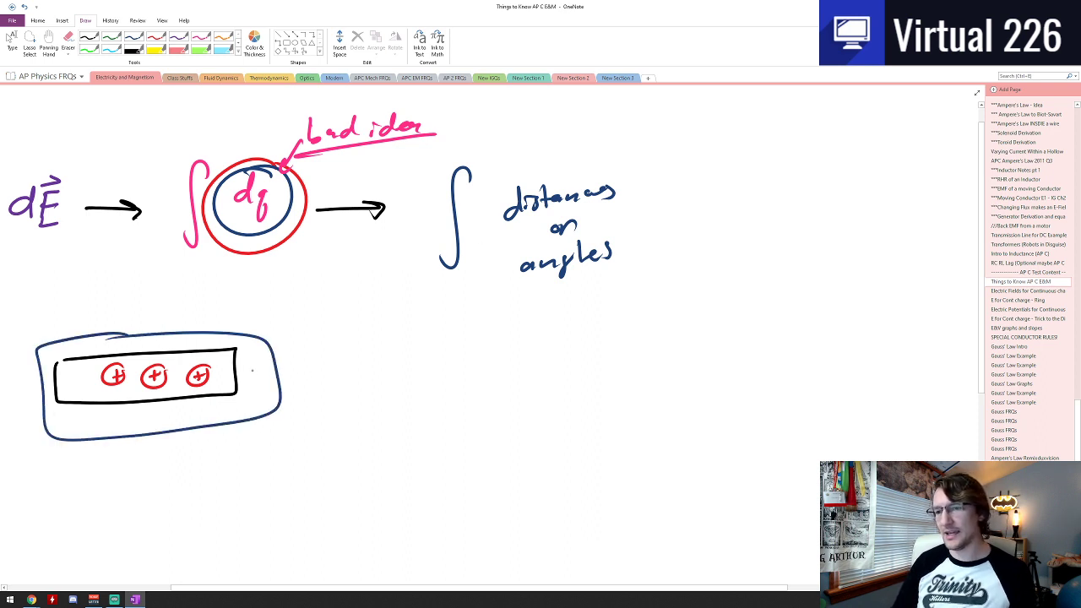
{"action": "left_click_drag", "start_coordinate": [257, 372], "coordinate": [515, 271]}
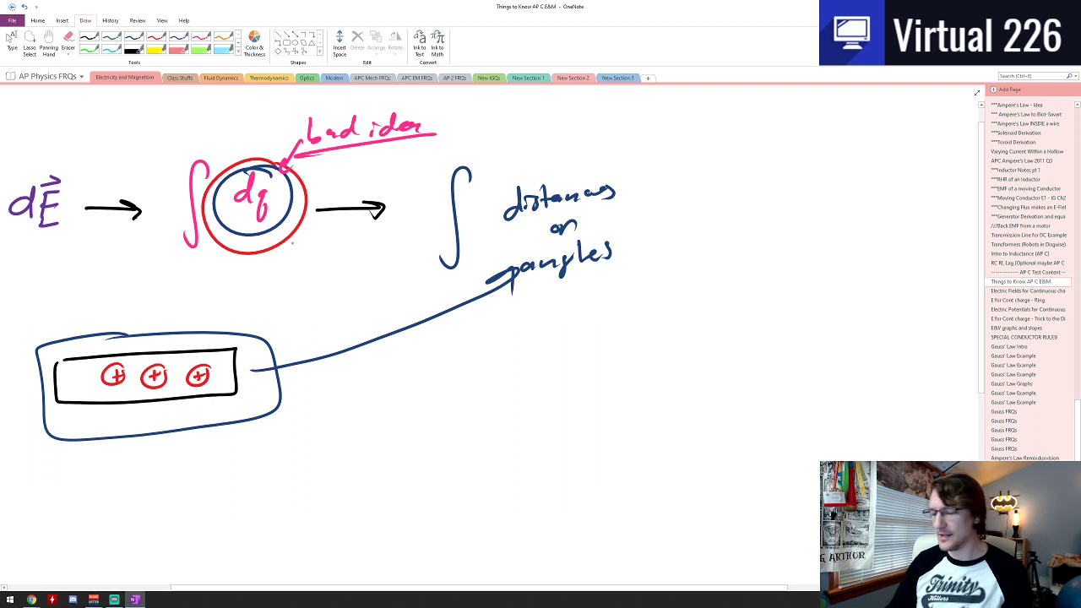
Write 'λ = linear (charge/Length)' in green below the charged rod
{"action": "scroll", "scroll_direction": "down", "scroll_amount": 3}
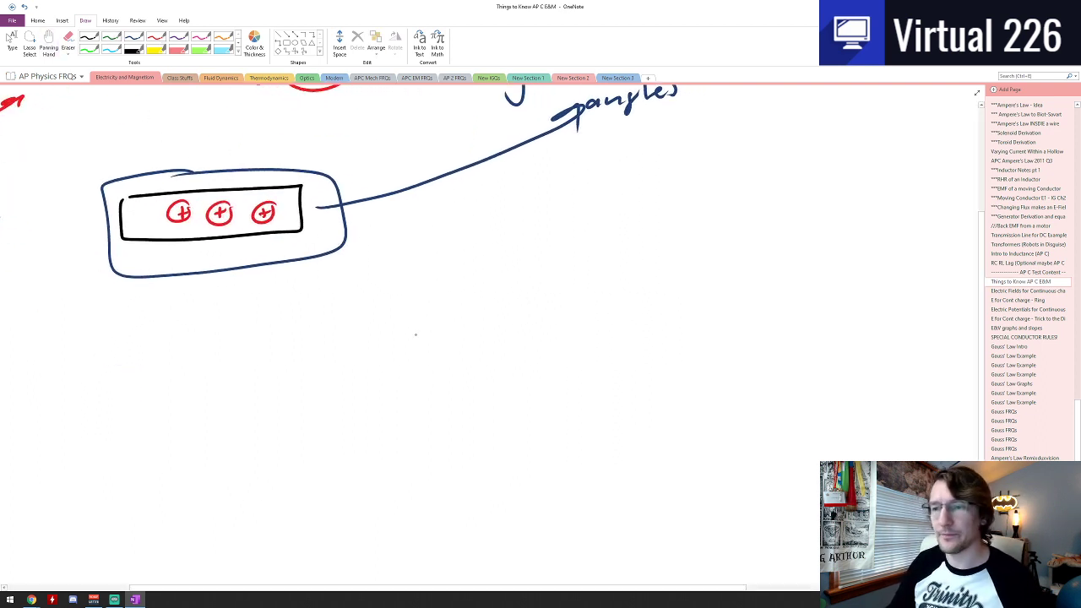
{"action": "left_click_drag", "start_coordinate": [295, 296], "coordinate": [342, 330]}
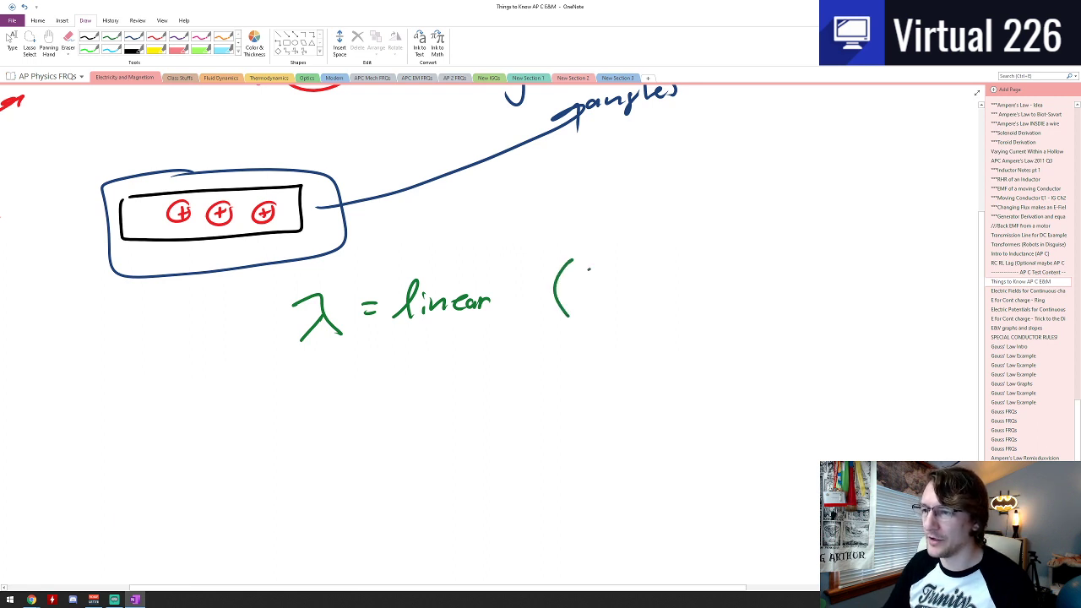
{"action": "left_click_drag", "start_coordinate": [578, 271], "coordinate": [645, 284]}
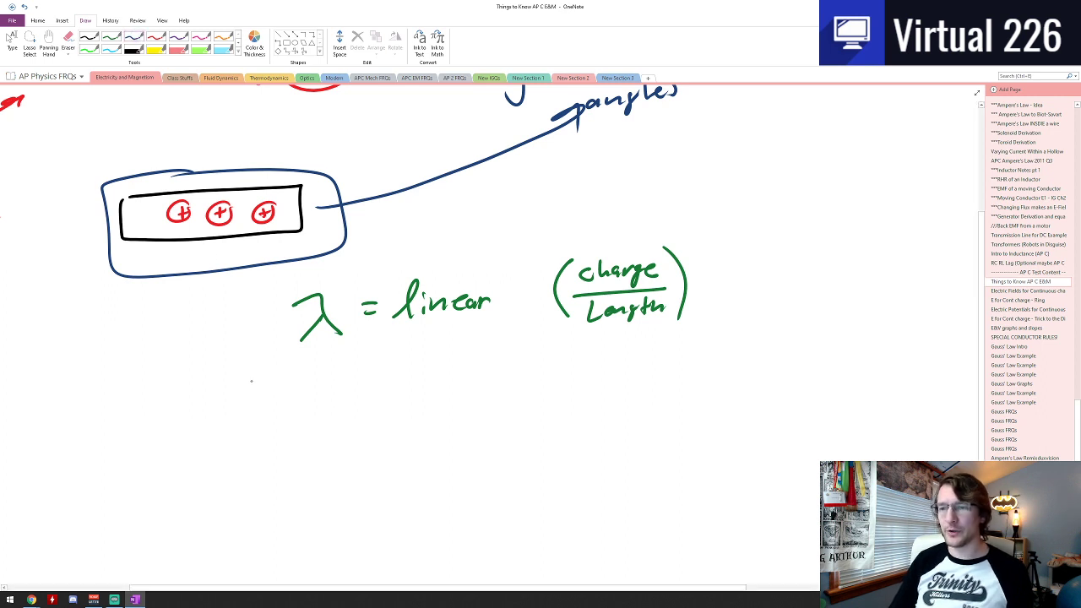
{"action": "mouse_move", "coordinate": [243, 395]}
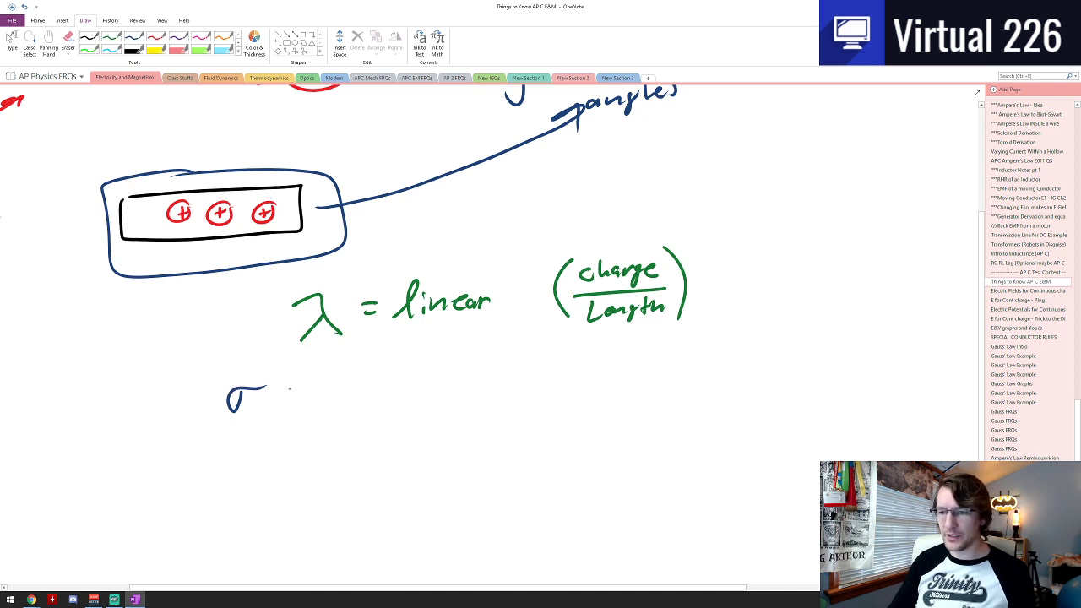
Write 'σ = Area (charge/Area)' in blue beneath the λ line
{"action": "left_click_drag", "start_coordinate": [287, 385], "coordinate": [346, 397]}
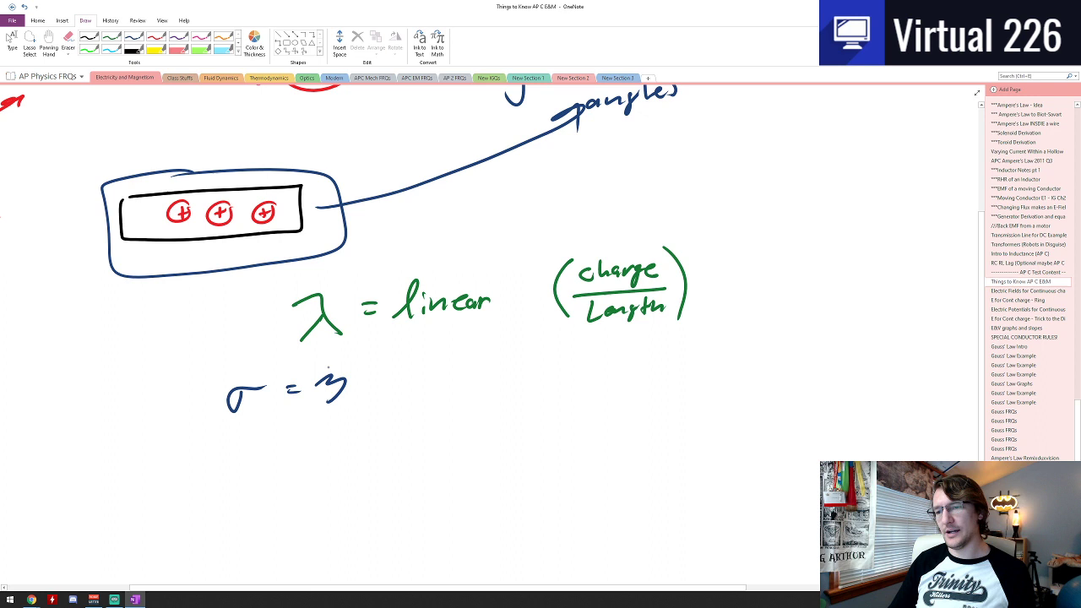
{"action": "left_click", "coordinate": [372, 380]}
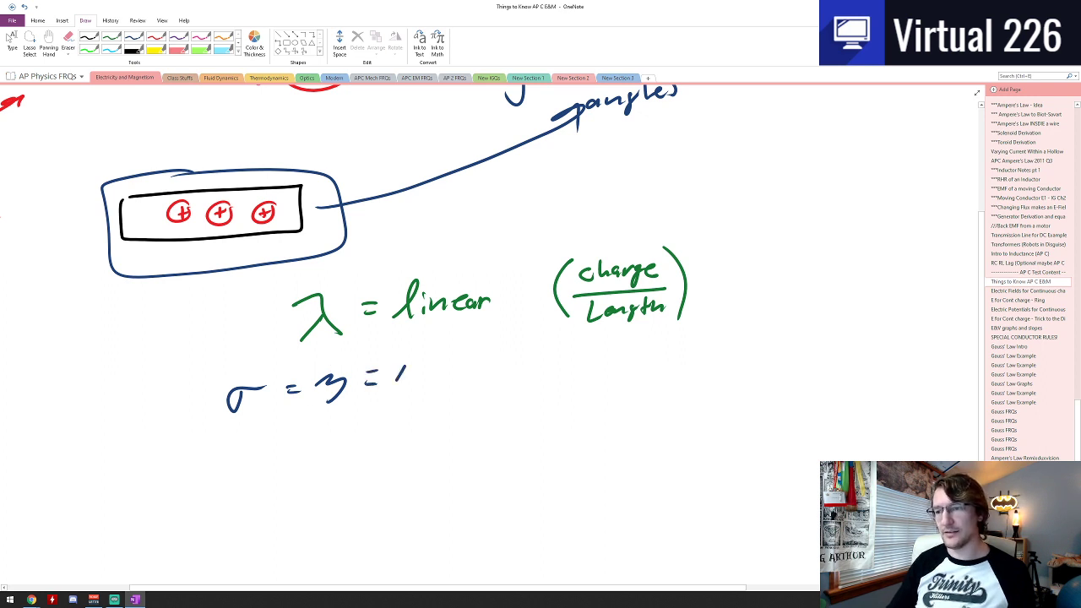
{"action": "type", "text": "Area"}
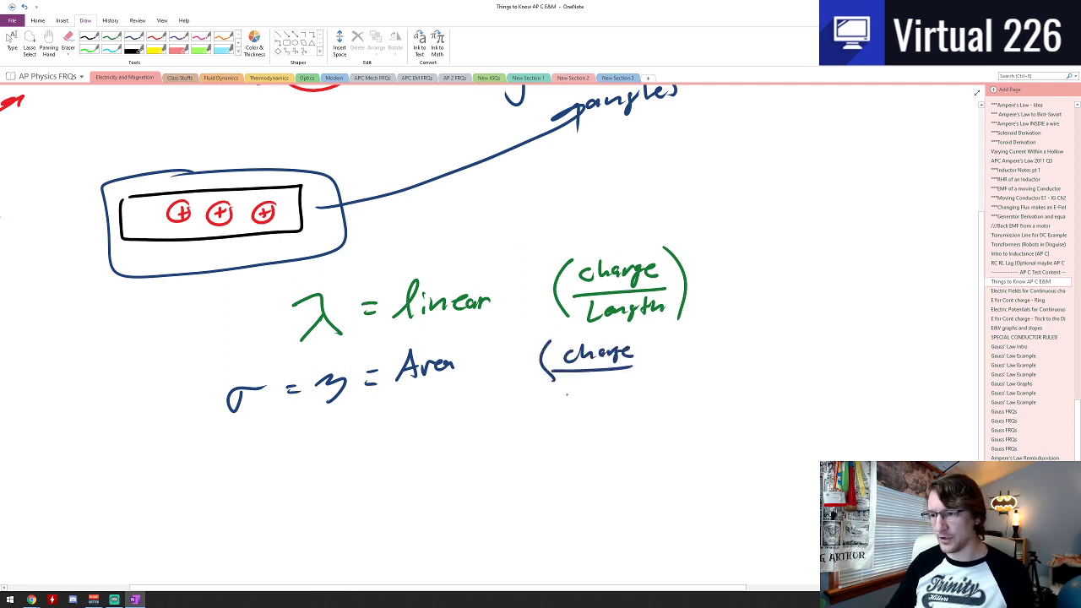
{"action": "left_click_drag", "start_coordinate": [575, 388], "coordinate": [642, 392]}
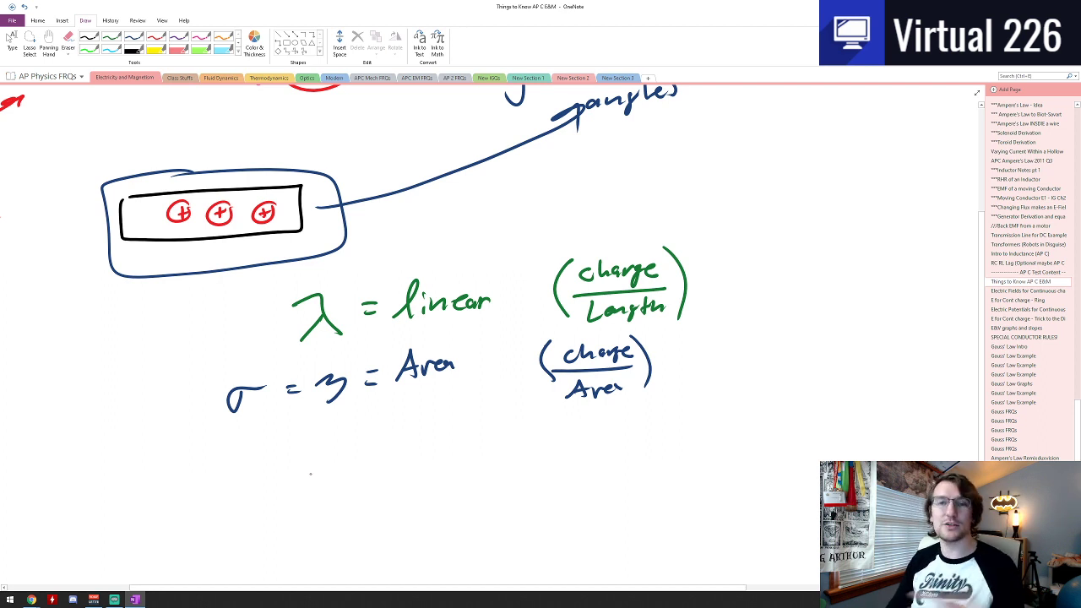
{"action": "mouse_move", "coordinate": [324, 493]}
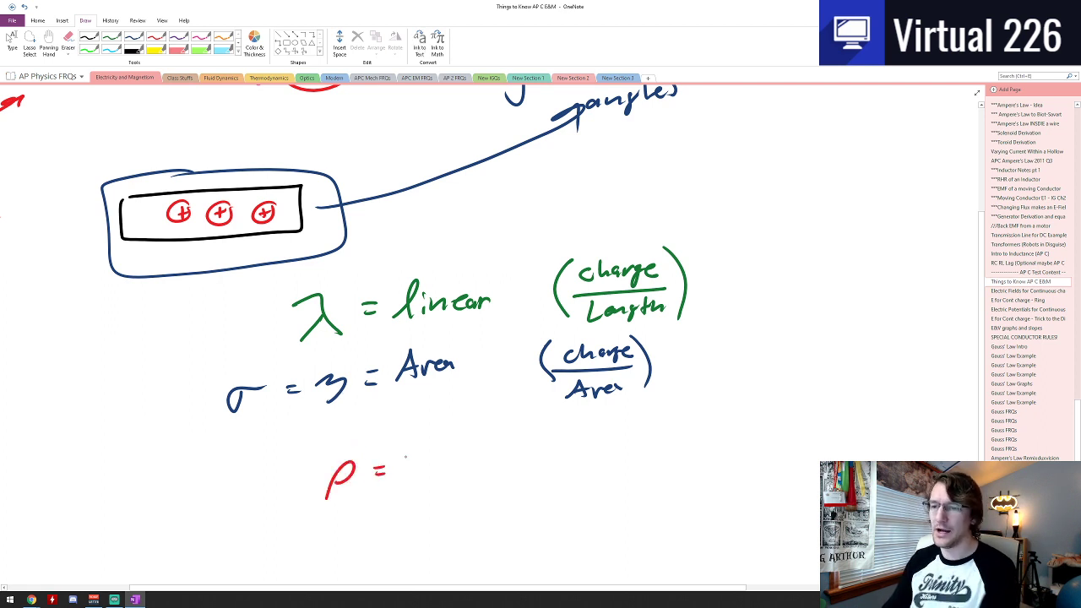
Write 'ρ = volumetric (charge/Volume)' in red and begin dotting red charges beside the integral
{"action": "type", "text": "volumetric"}
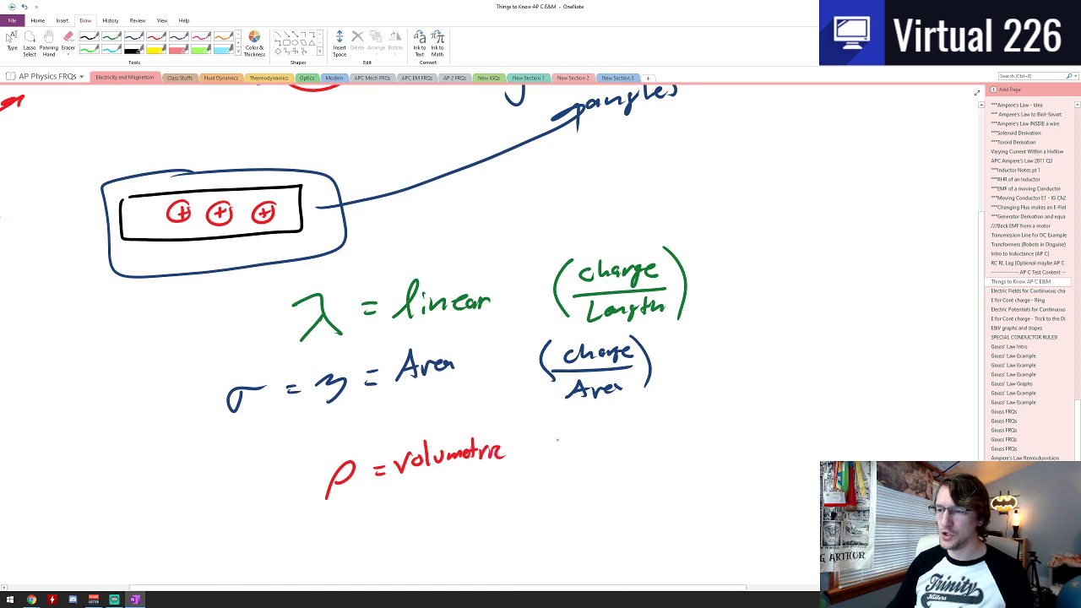
{"action": "left_click_drag", "start_coordinate": [550, 431], "coordinate": [605, 440]}
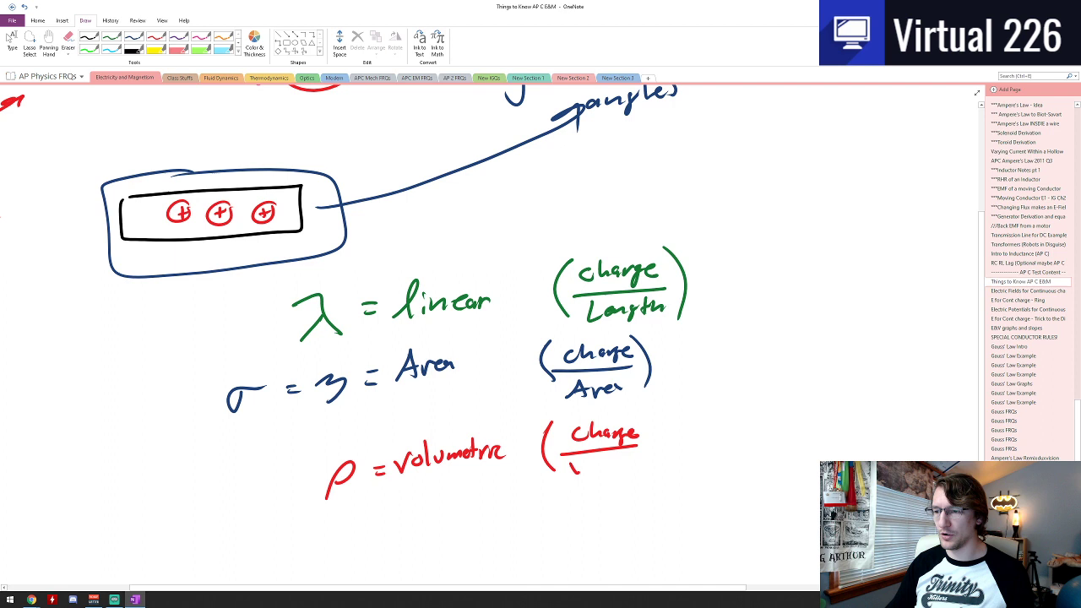
{"action": "type", "text": "volue"}
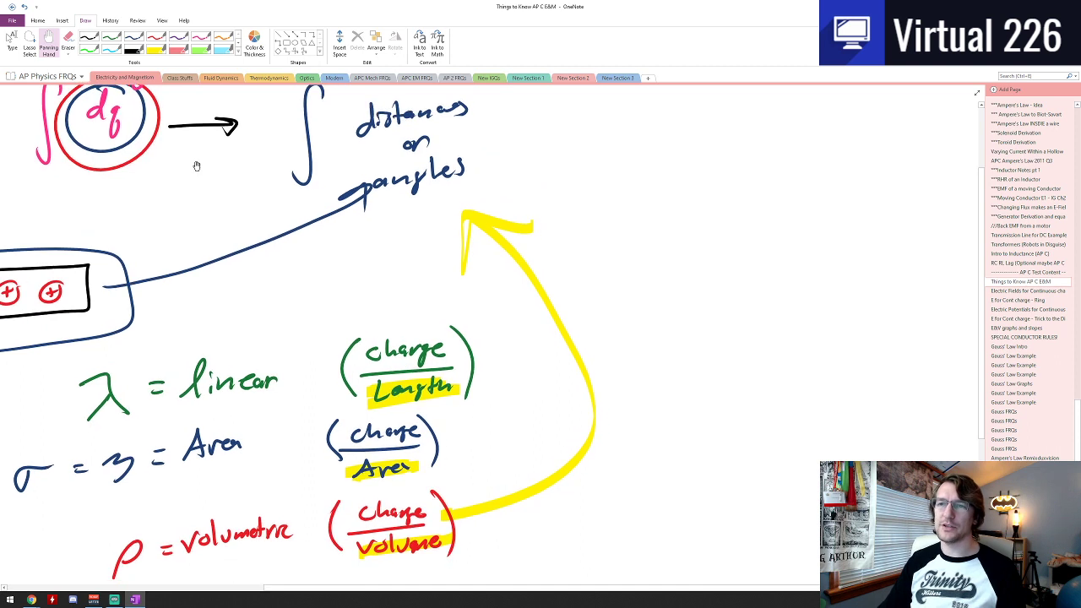
{"action": "left_click_drag", "start_coordinate": [31, 355], "coordinate": [15, 532]}
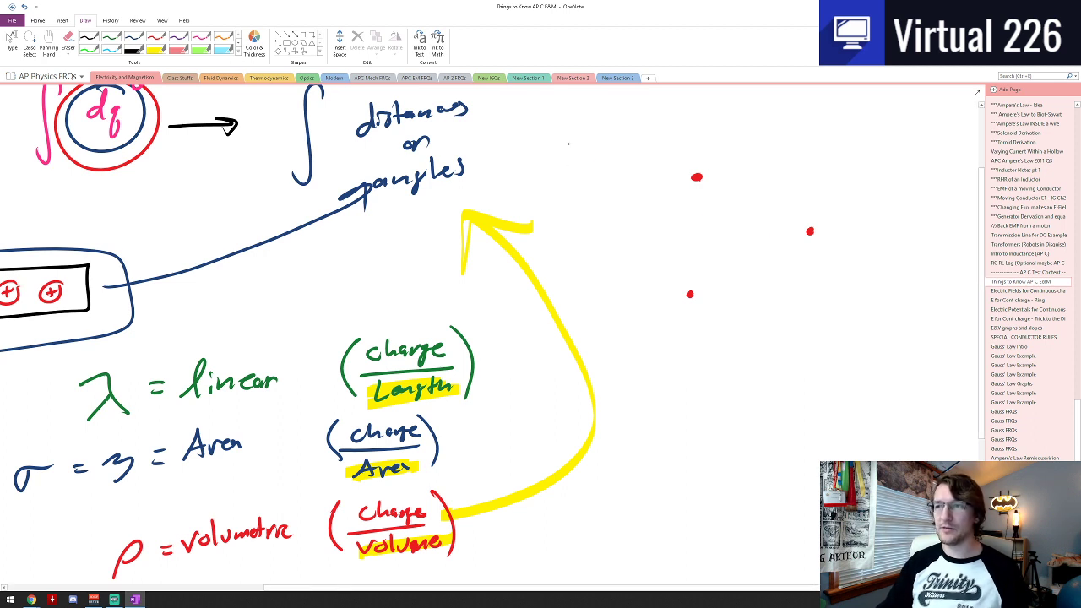
Draw a curved red outline enclosing the charge dots beside the integral
{"action": "left_click_drag", "start_coordinate": [622, 166], "coordinate": [642, 456]}
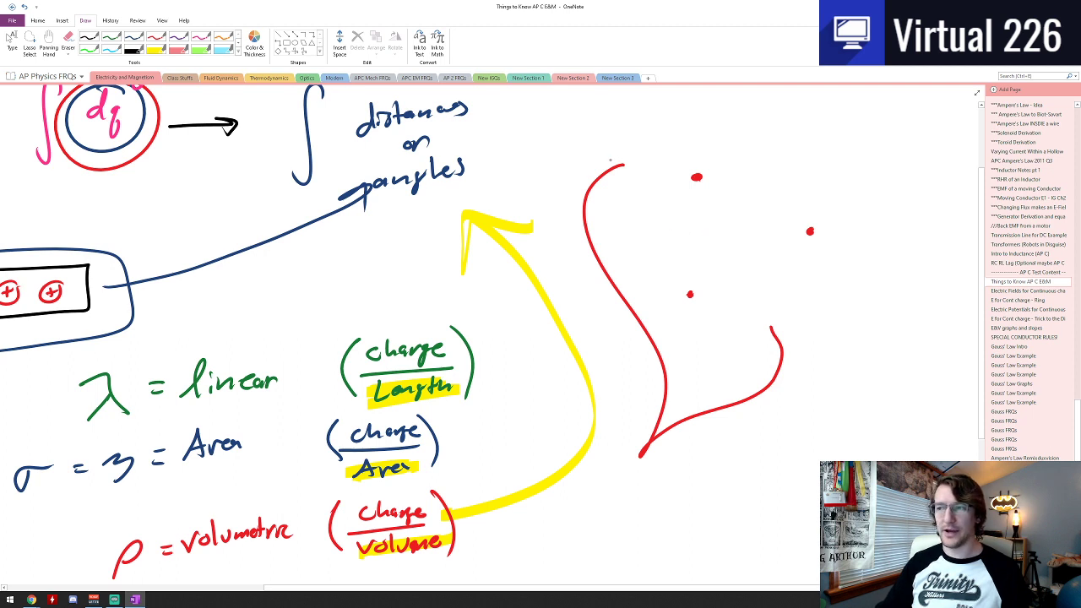
{"action": "mouse_move", "coordinate": [662, 224]}
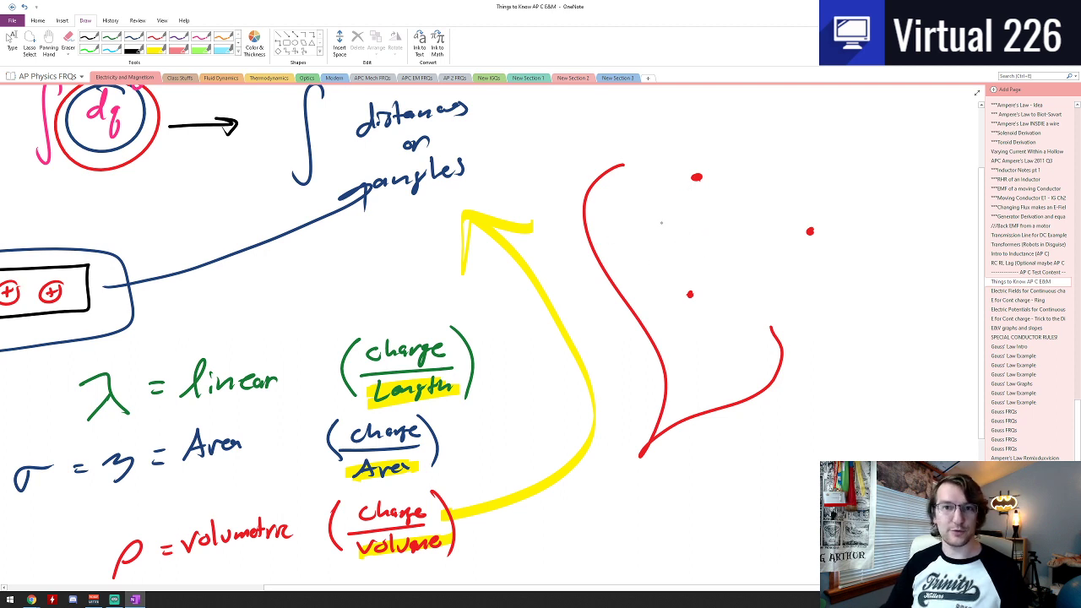